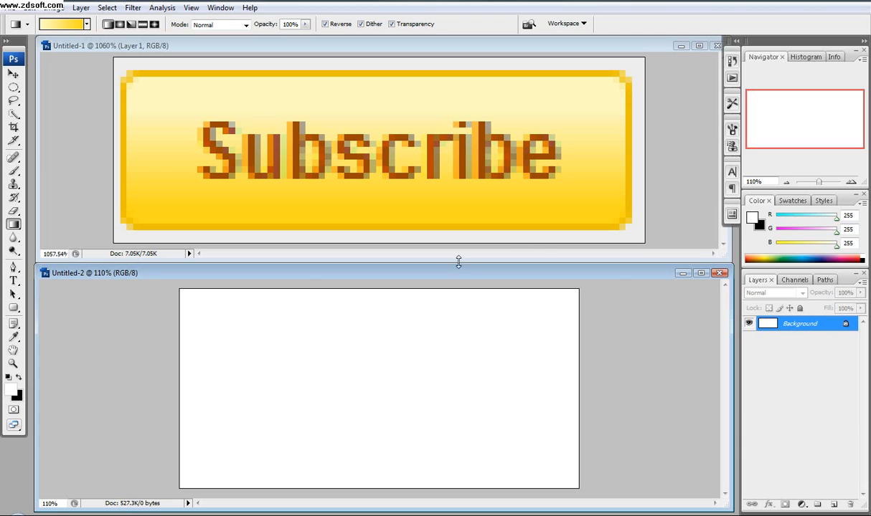
mouse_move(447, 437)
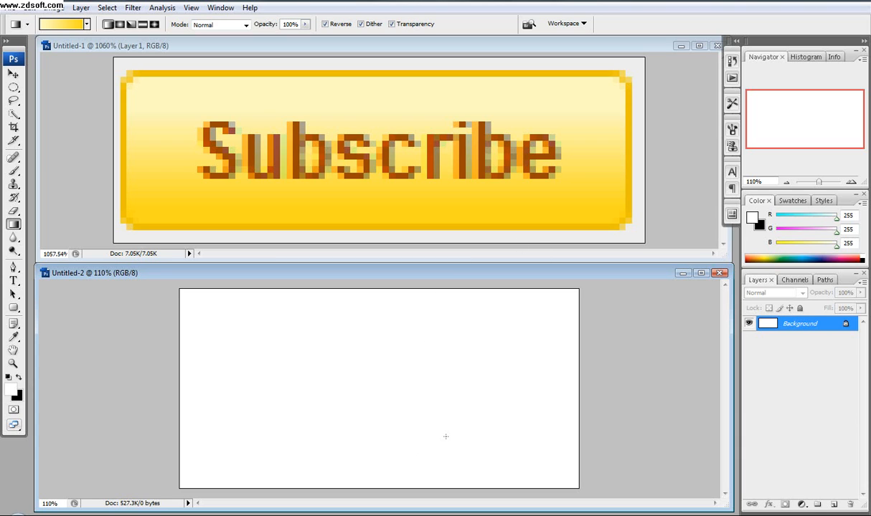
mouse_move(615, 402)
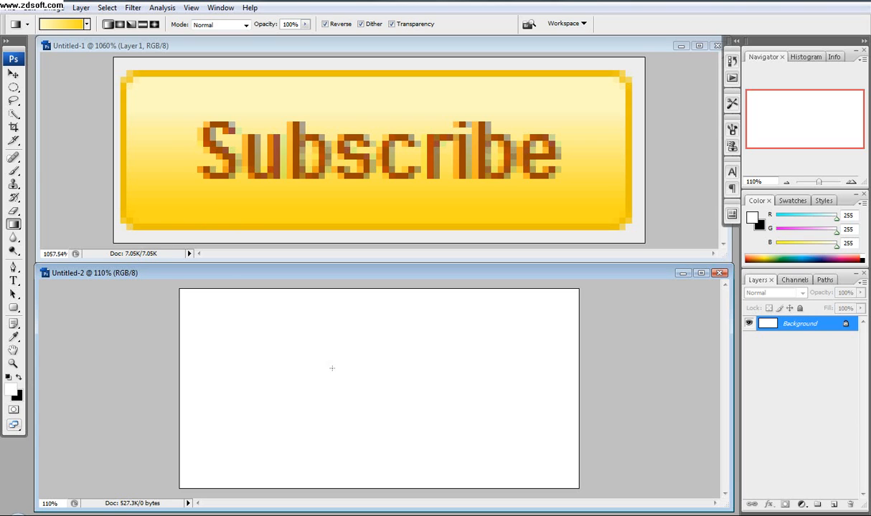
mouse_move(12, 235)
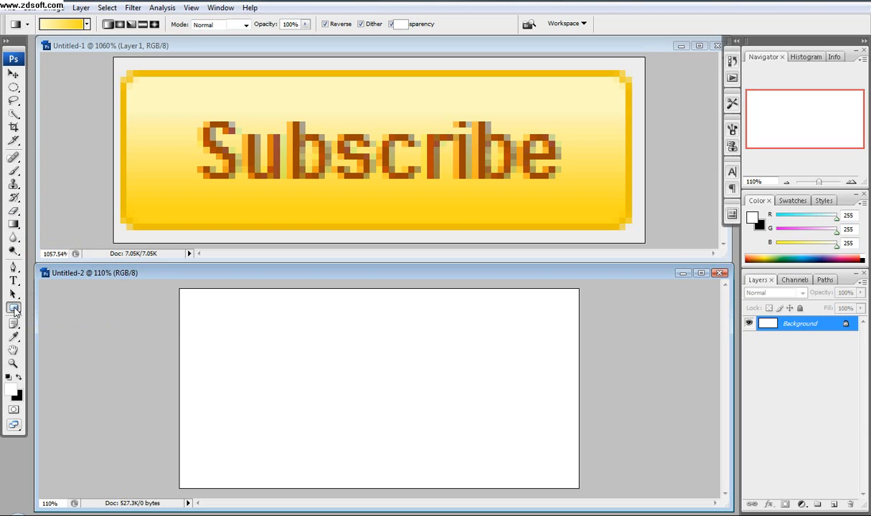
Step: Draw a large rounded rectangle across the canvas with a red solid fill
left_click_drag(201, 328, 415, 395)
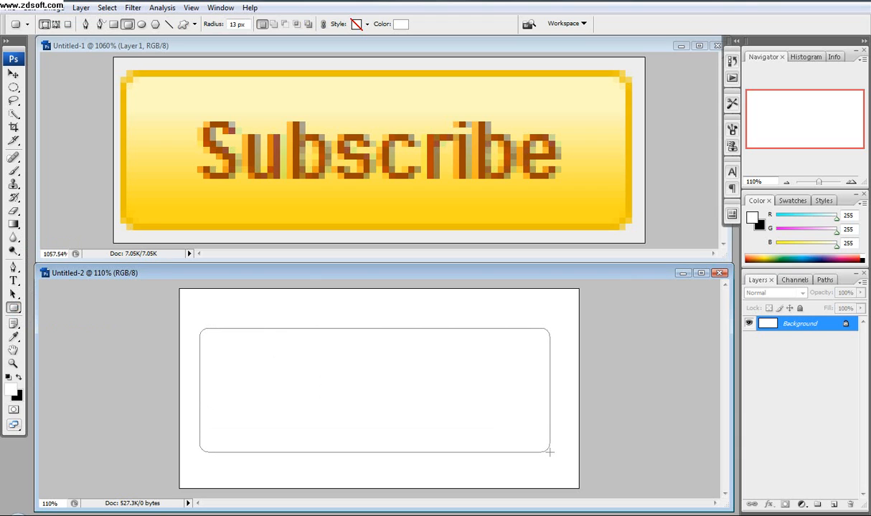
left_click_drag(201, 329, 550, 453)
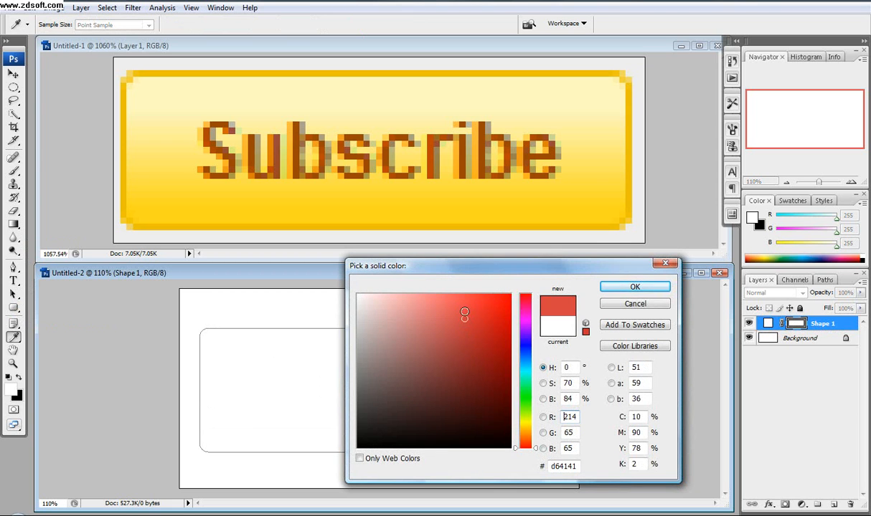
left_click(635, 286)
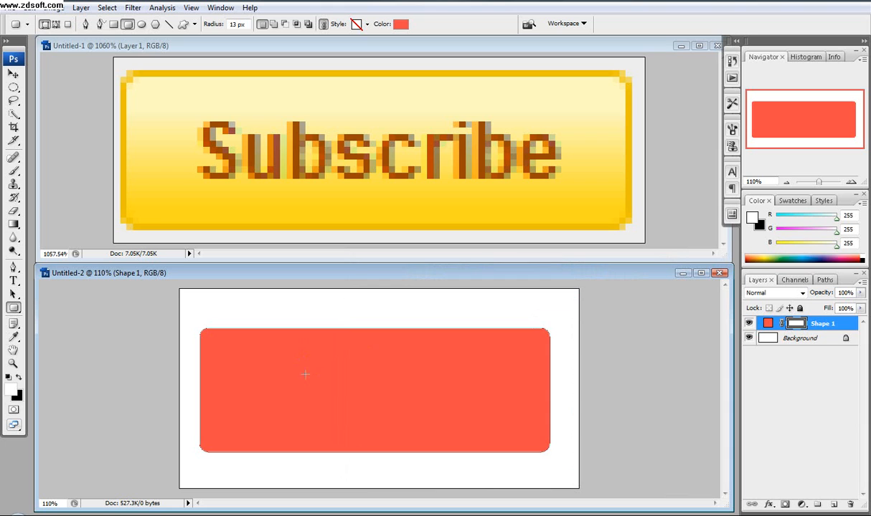
mouse_move(554, 363)
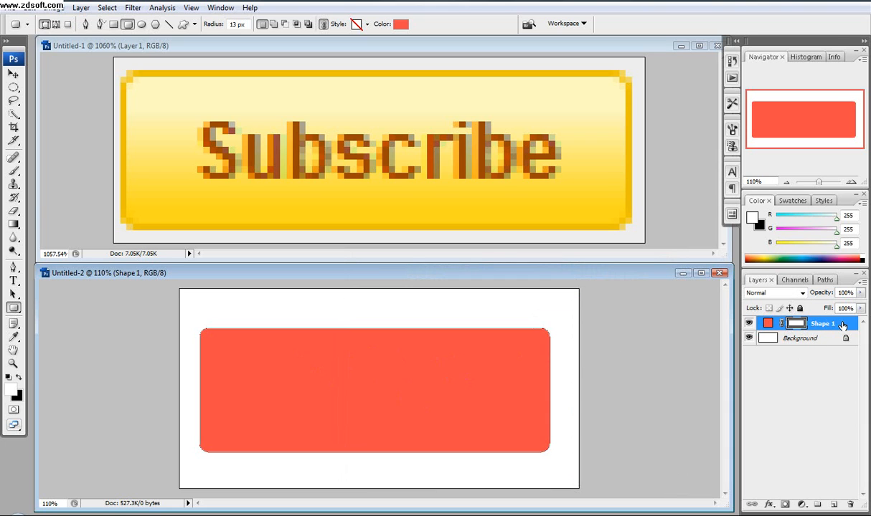
Step: Rasterize the Shape 1 button layer into a plain pixel layer
right_click(821, 325)
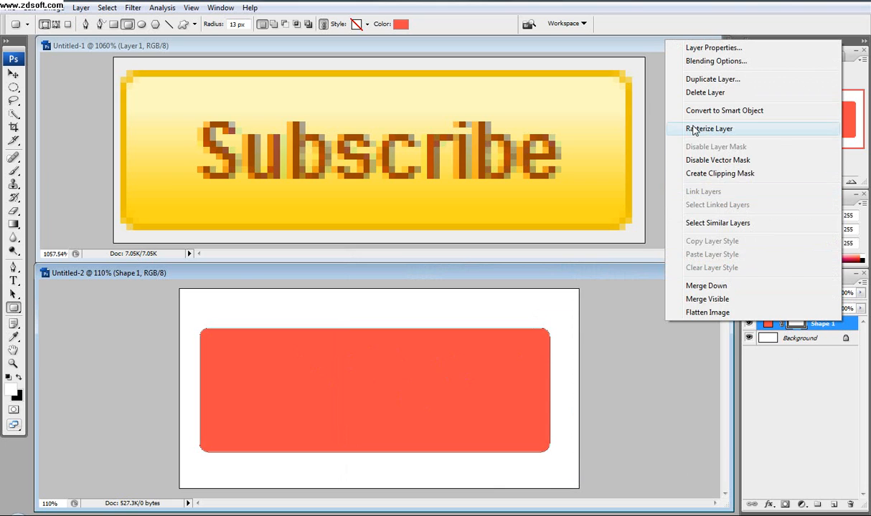
left_click(709, 129)
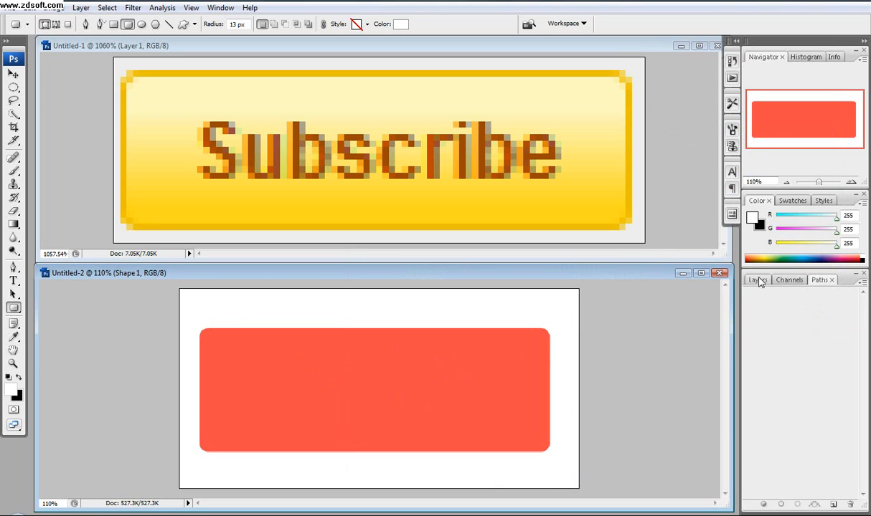
left_click(756, 280)
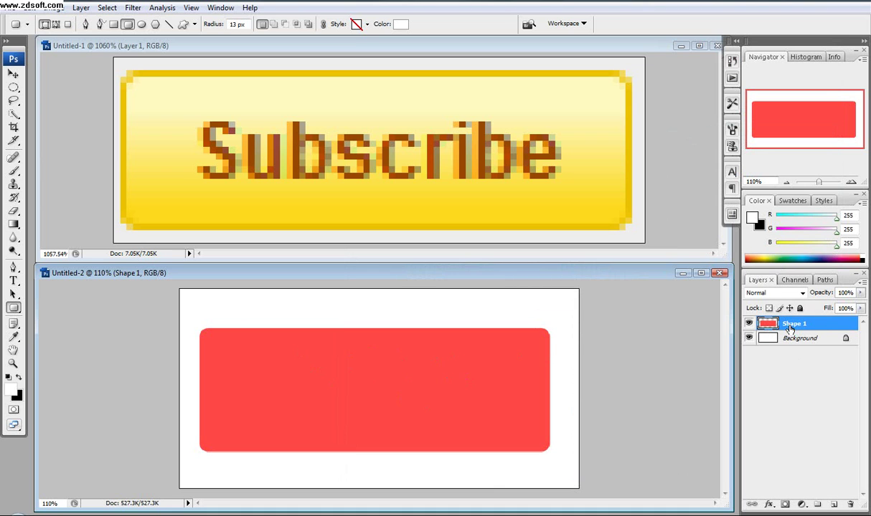
right_click(791, 324)
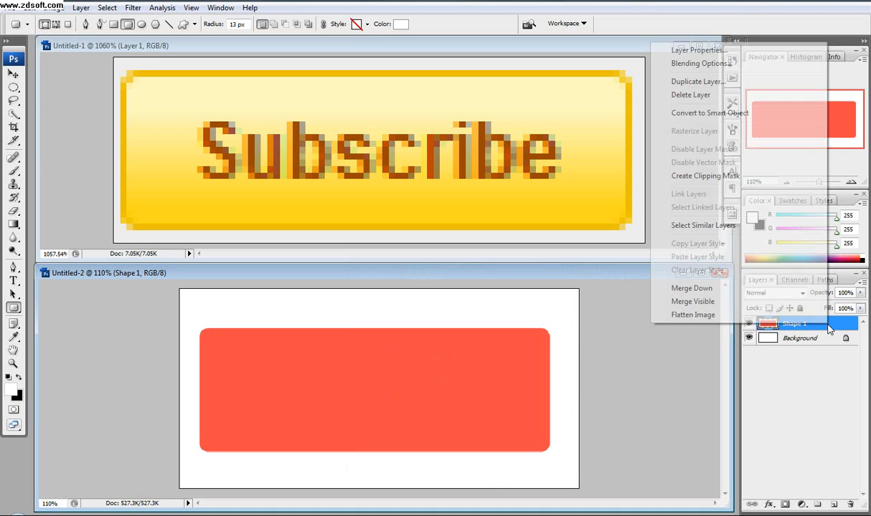
Step: Add a 3 px outside stroke in golden yellow sampled from the reference button's border
left_click(794, 324)
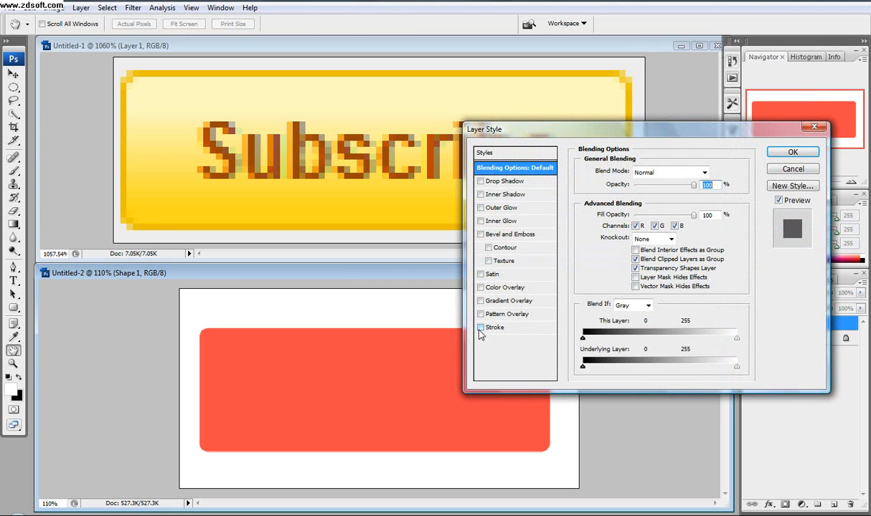
left_click(479, 327)
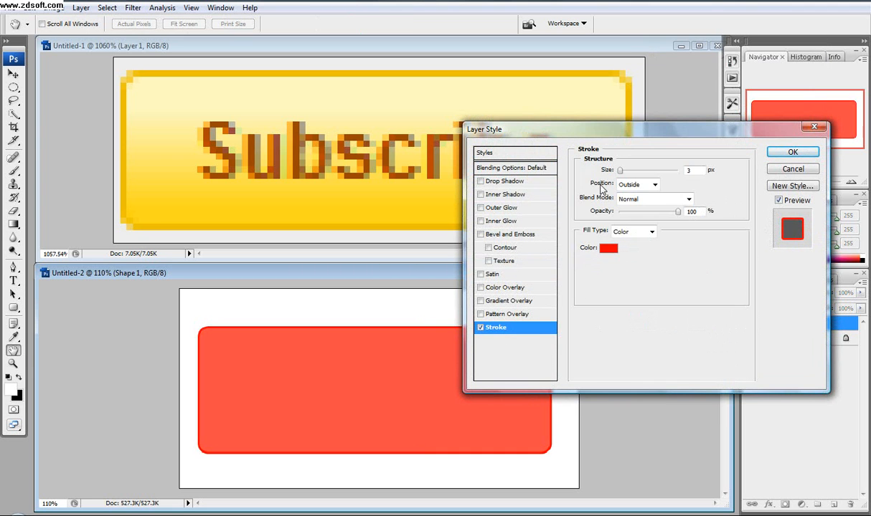
left_click(609, 248)
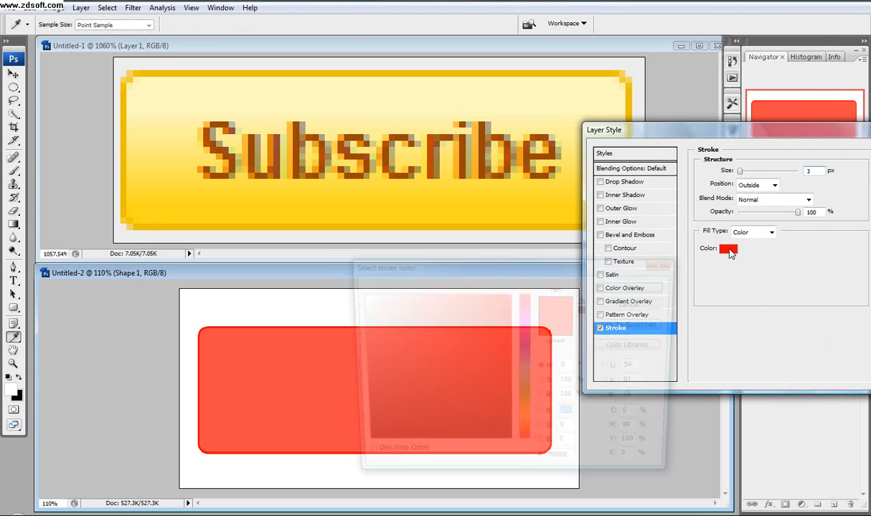
left_click(728, 249)
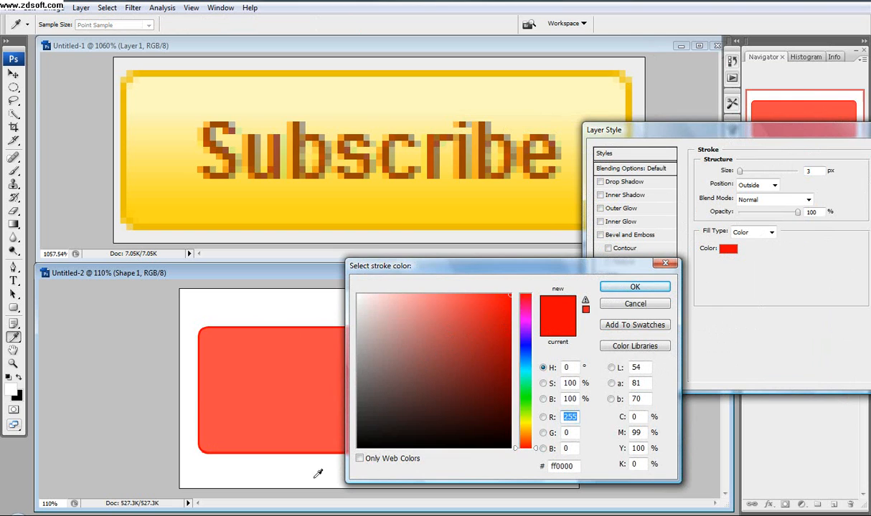
mouse_move(131, 137)
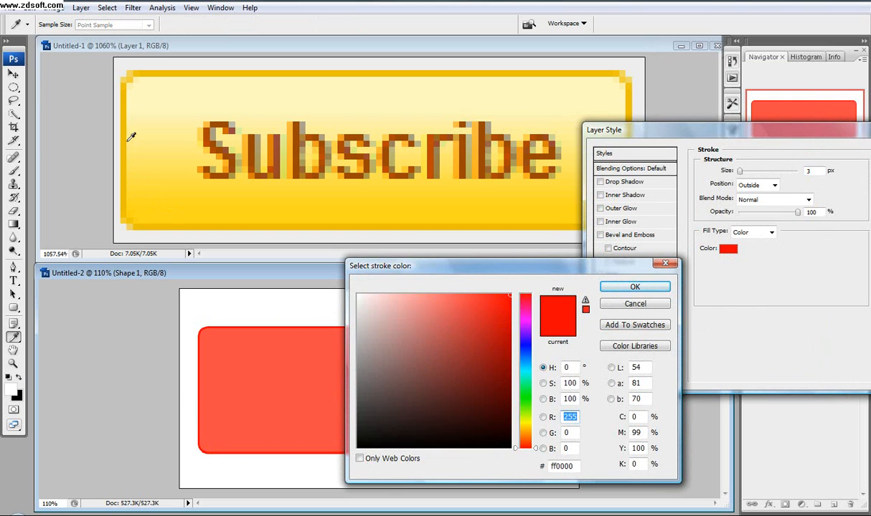
mouse_move(128, 130)
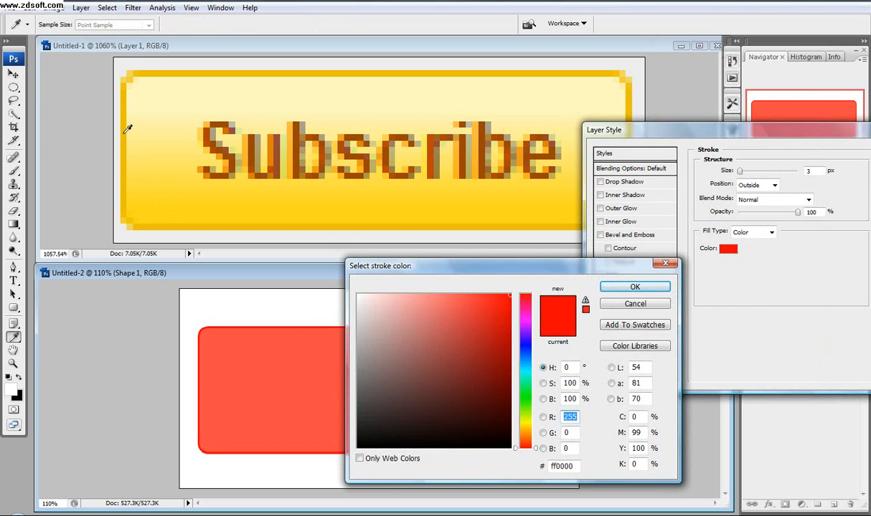
mouse_move(122, 120)
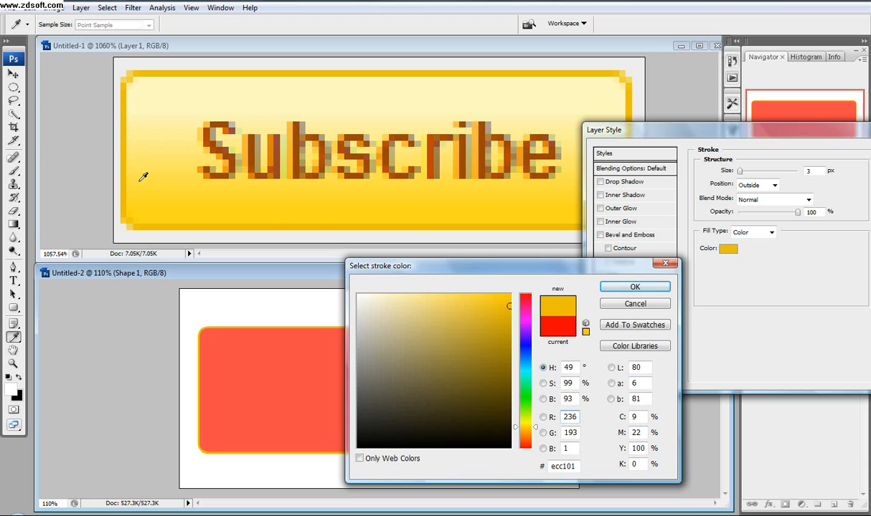
left_click(634, 286)
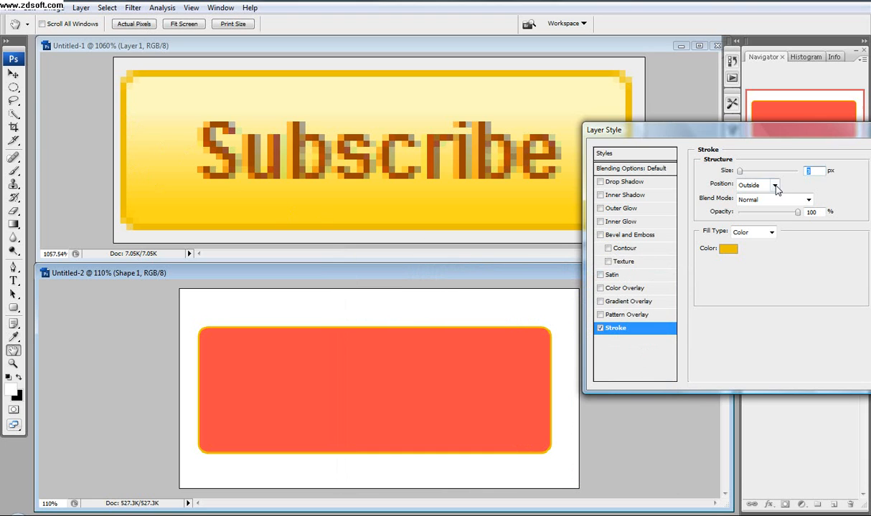
Step: Thicken the outside yellow stroke to about 10 px and add a new empty layer
left_click(777, 185)
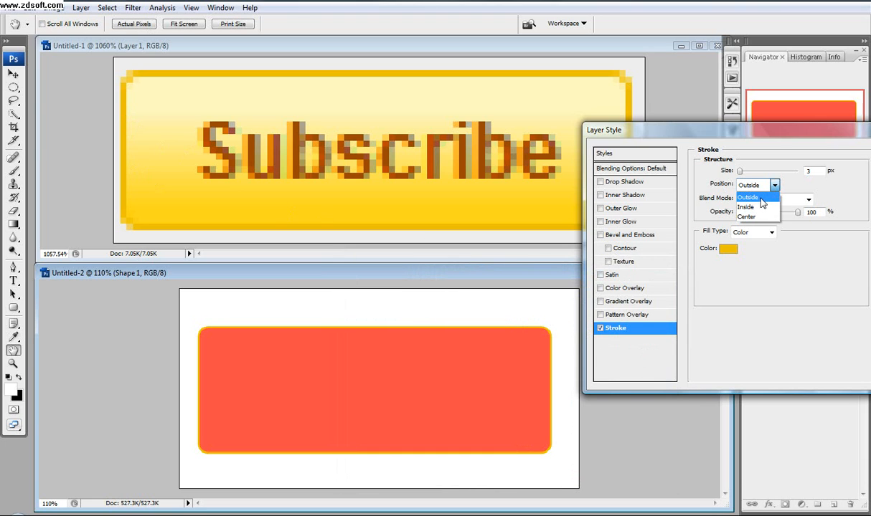
left_click(746, 216)
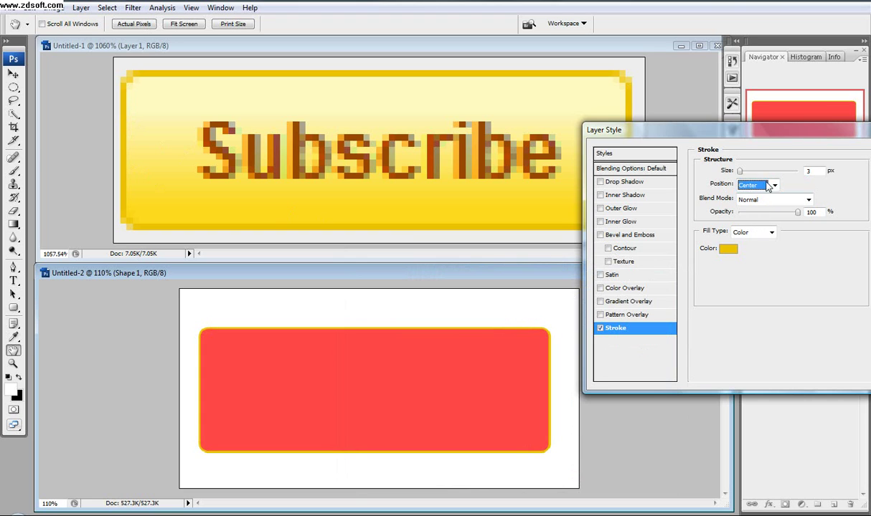
left_click(756, 185)
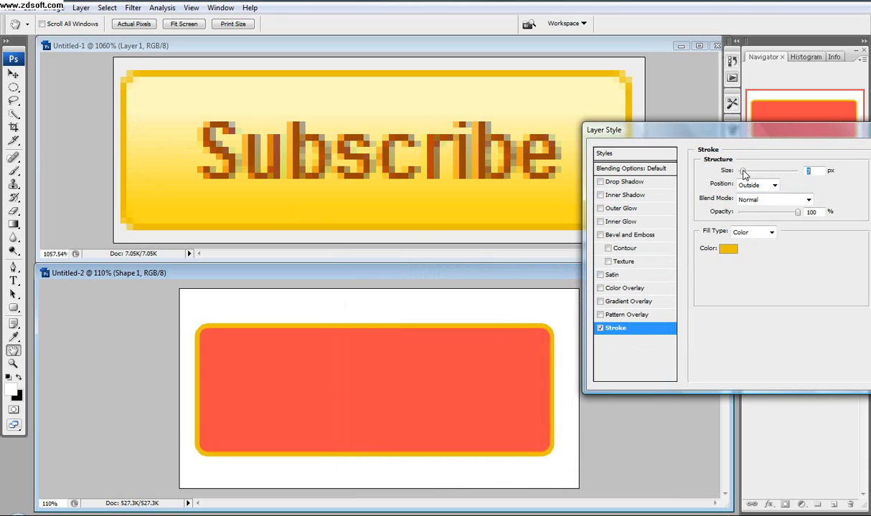
left_click_drag(744, 170, 755, 171)
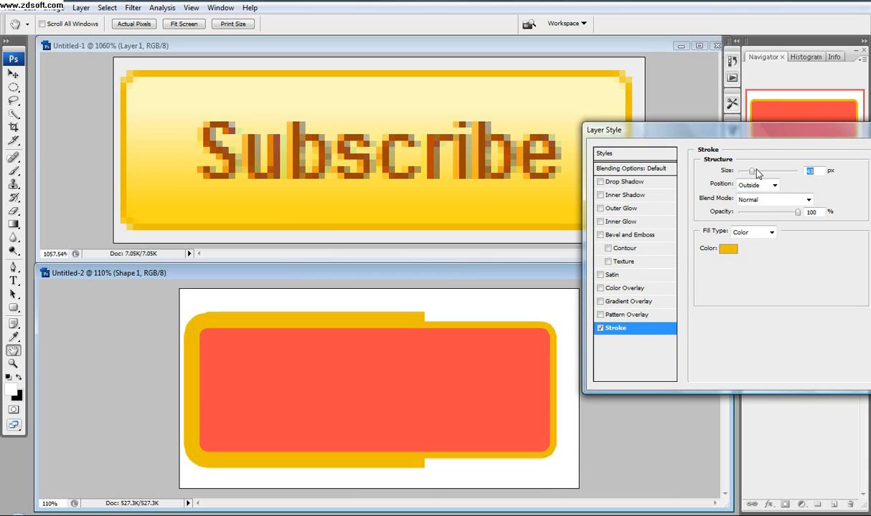
left_click_drag(755, 170, 743, 171)
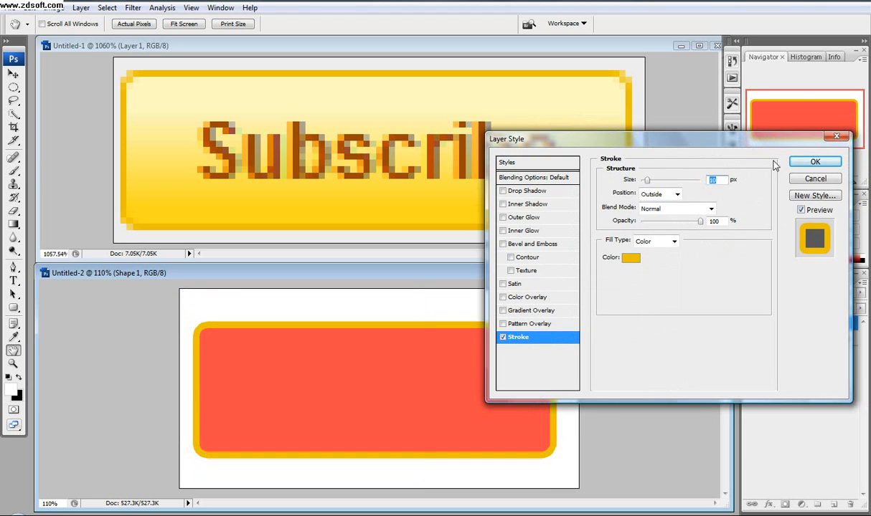
left_click(816, 161)
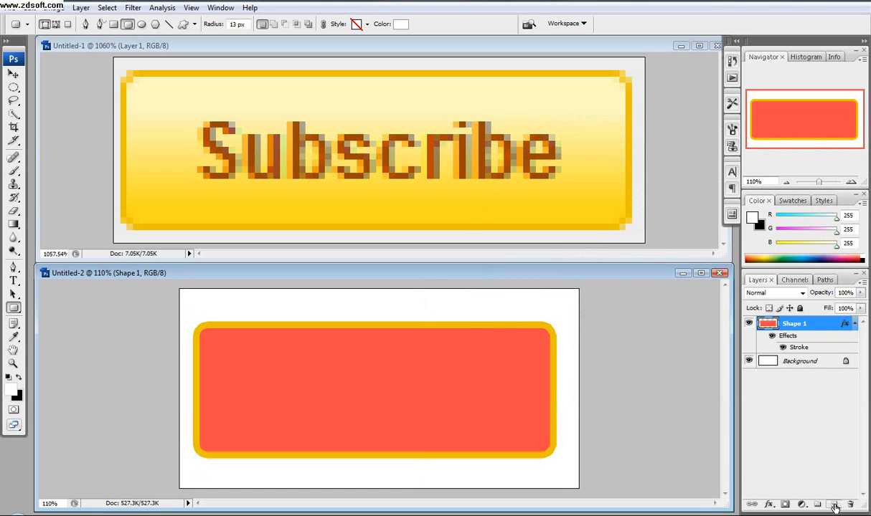
left_click(834, 504)
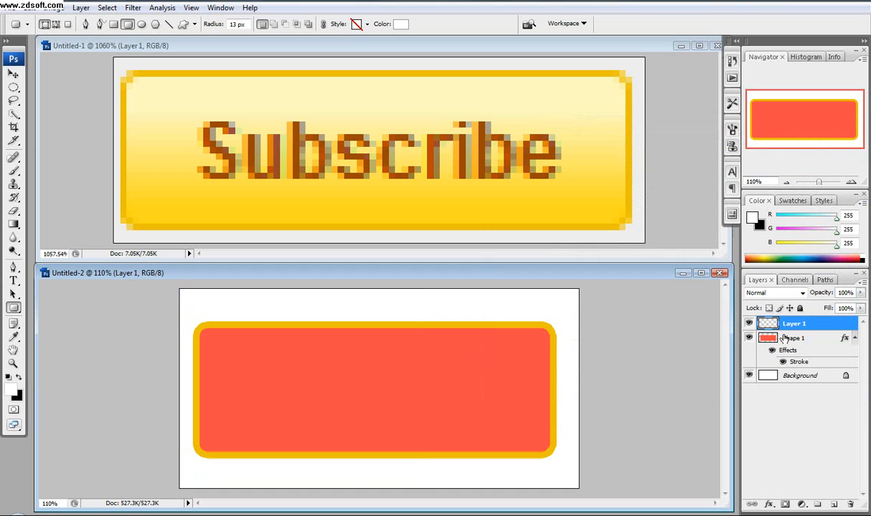
mouse_move(767, 339)
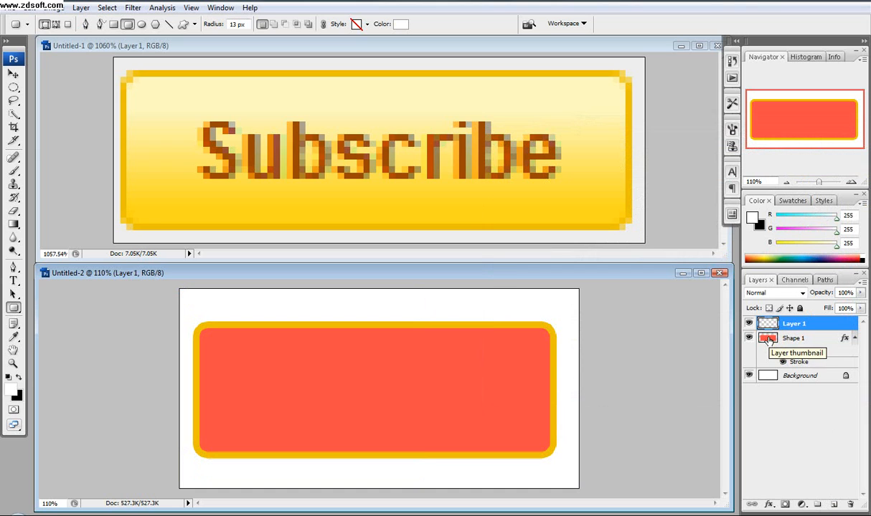
Step: Load the red button's outline as a selection and use it as Layer 1's mask
left_click(790, 339)
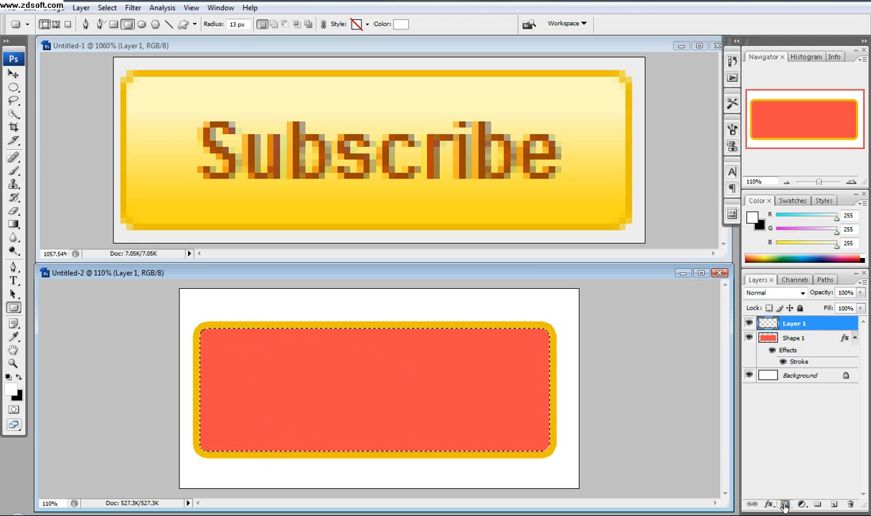
left_click(785, 505)
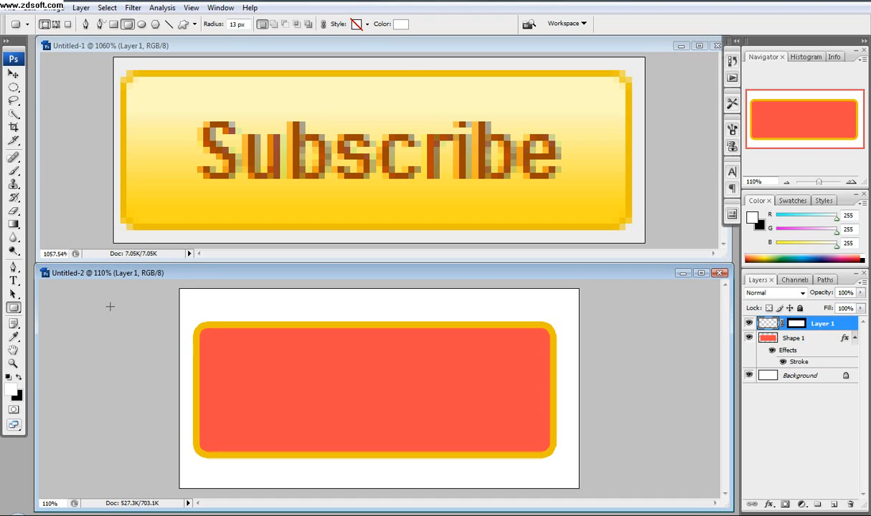
mouse_move(13, 228)
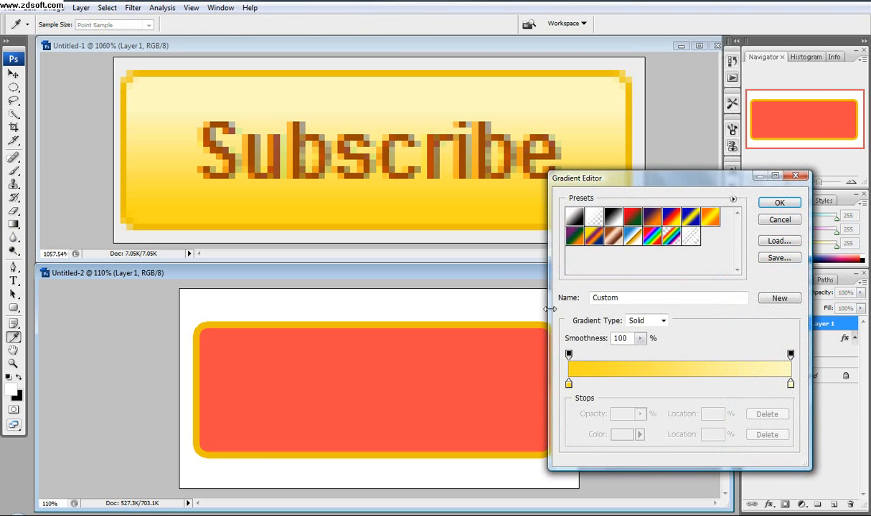
Step: Build a gradient from pale cream fff9c1 to golden yellow fed81c, sampled from the reference
left_click_drag(576, 178, 635, 153)
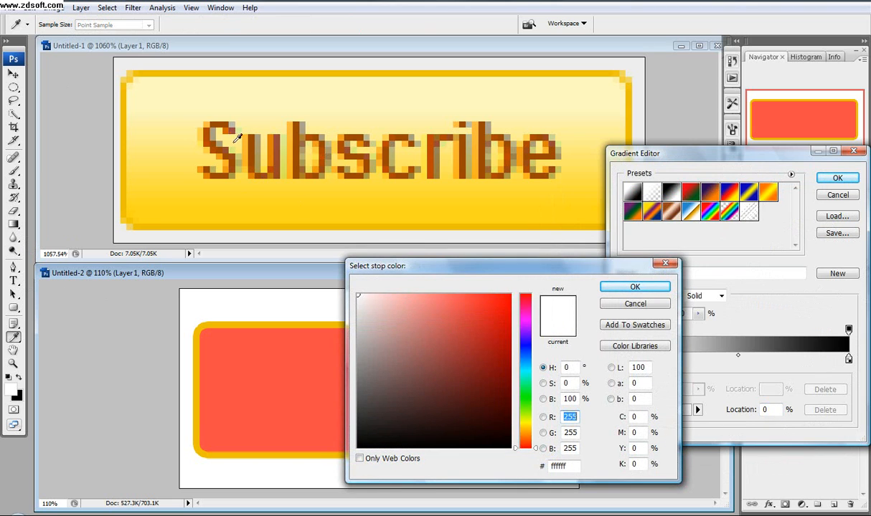
mouse_move(345, 75)
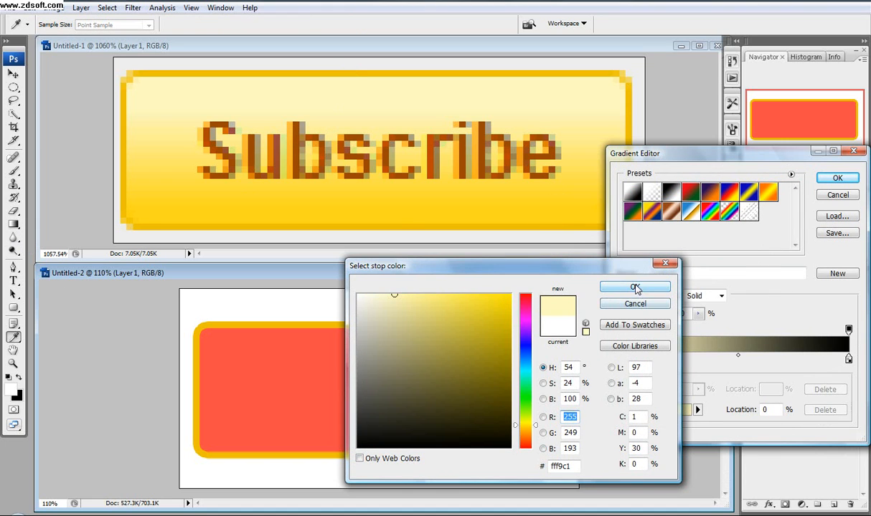
left_click(634, 287)
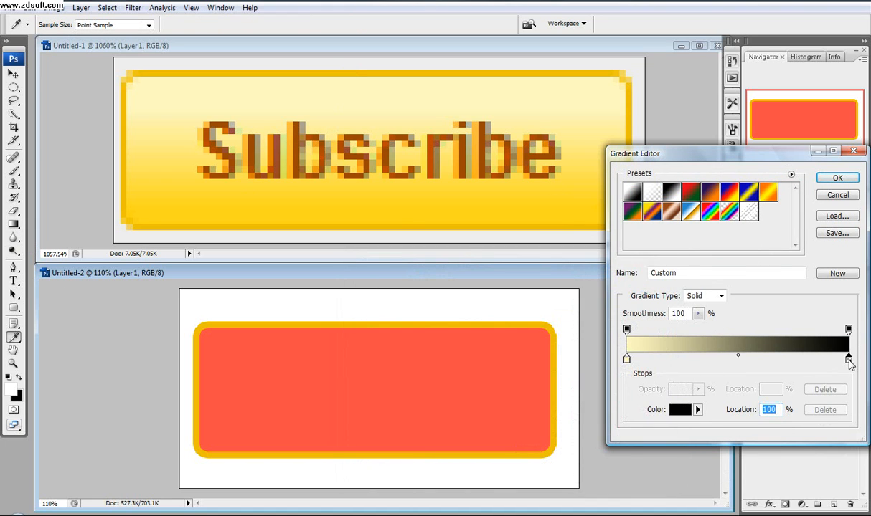
left_click(675, 411)
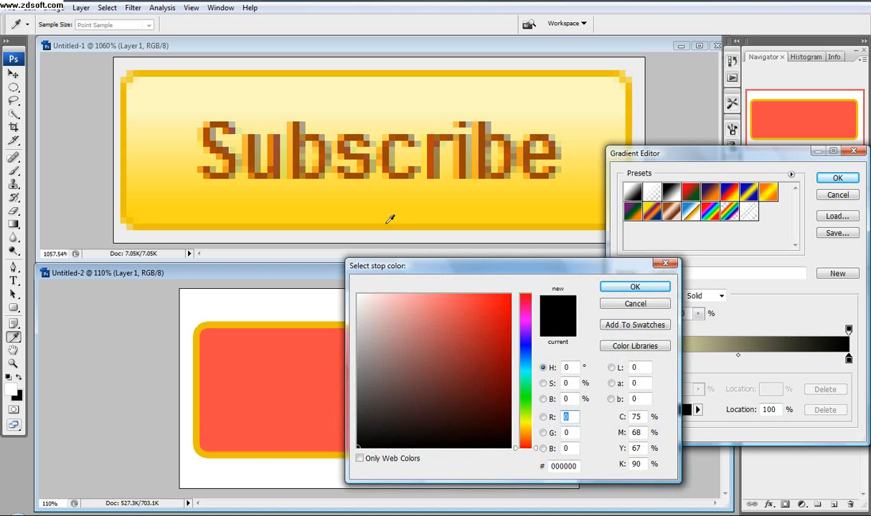
left_click(492, 294)
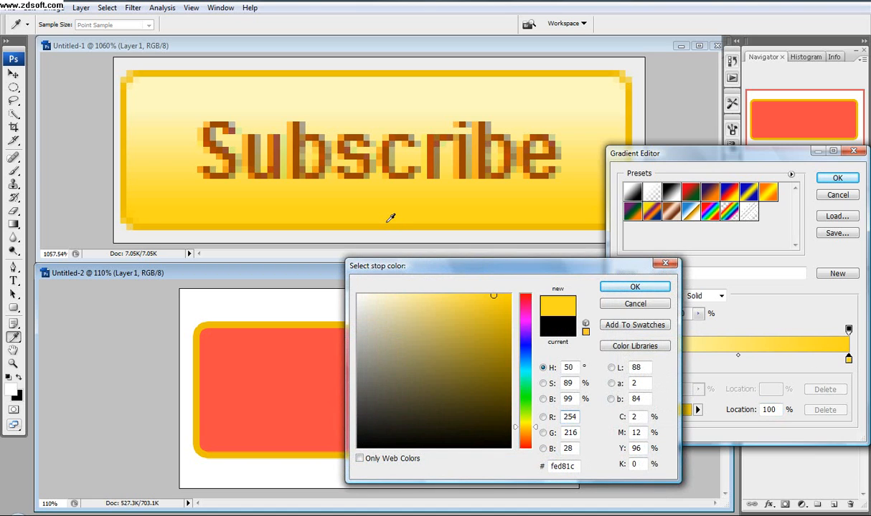
left_click(634, 286)
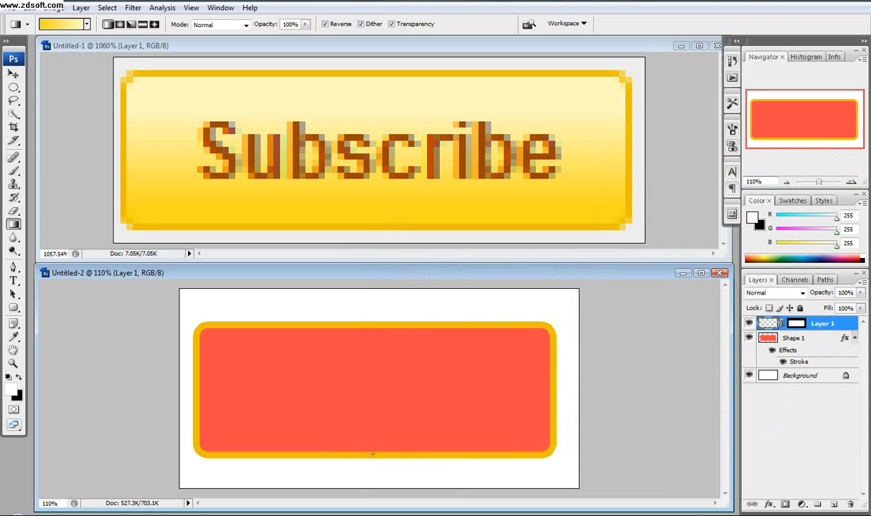
Step: Drag the reversed yellow gradient vertically across the button on Layer 1
left_click_drag(372, 453, 494, 374)
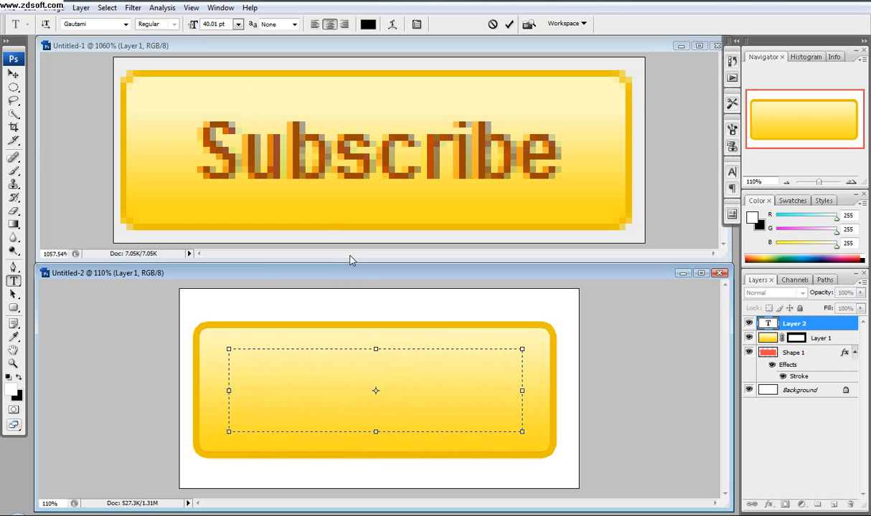
Step: Type 'Subscribe' at 137 pt in a text box on the button
type("Subsc")
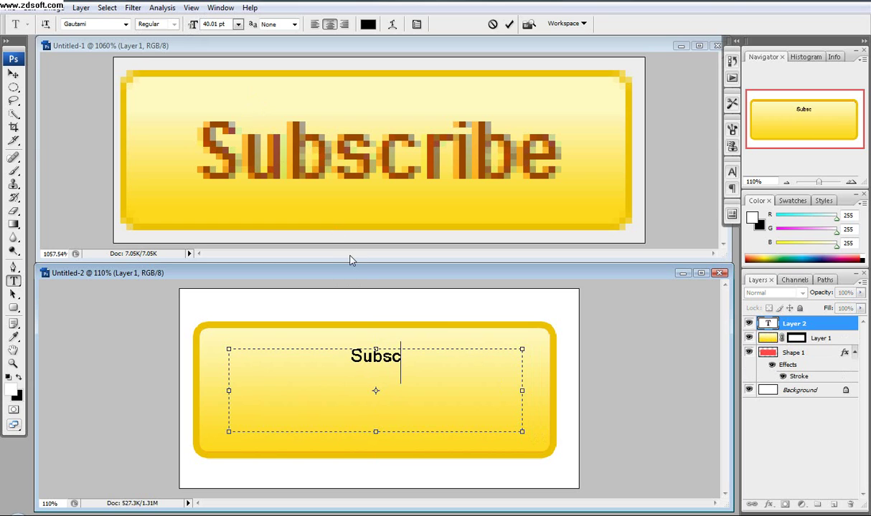
type("ribe")
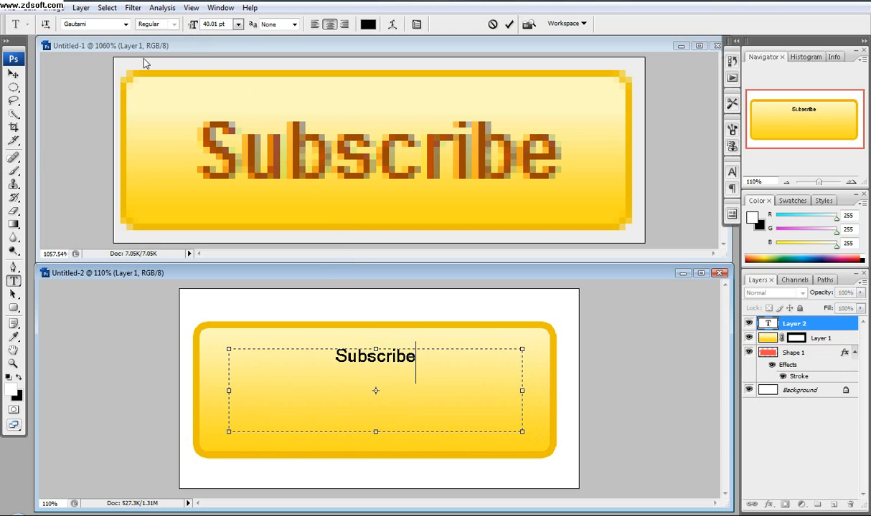
mouse_move(71, 34)
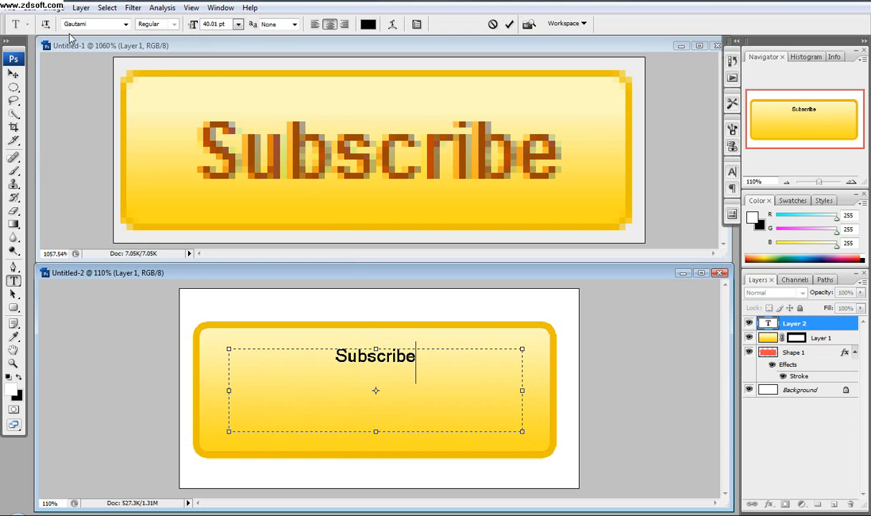
mouse_move(84, 23)
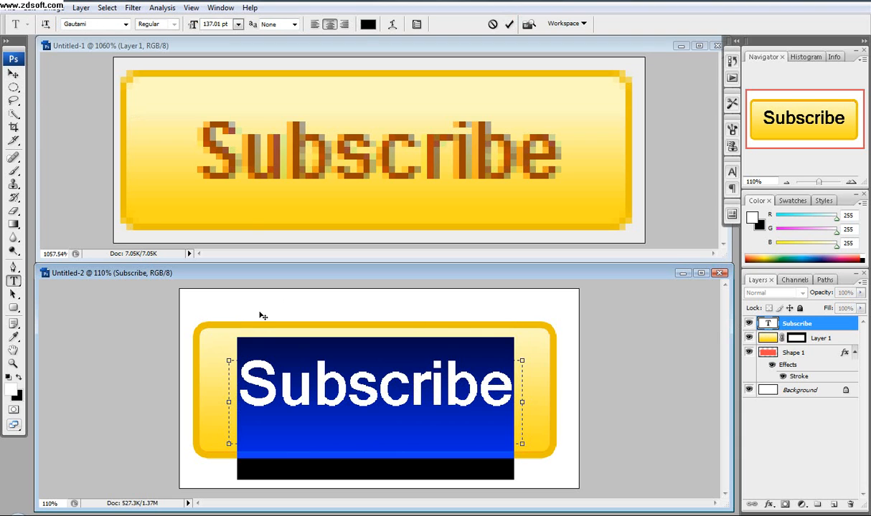
Step: Color the Subscribe text burnt orange bc4800 and add an empty layer above it
left_click(369, 25)
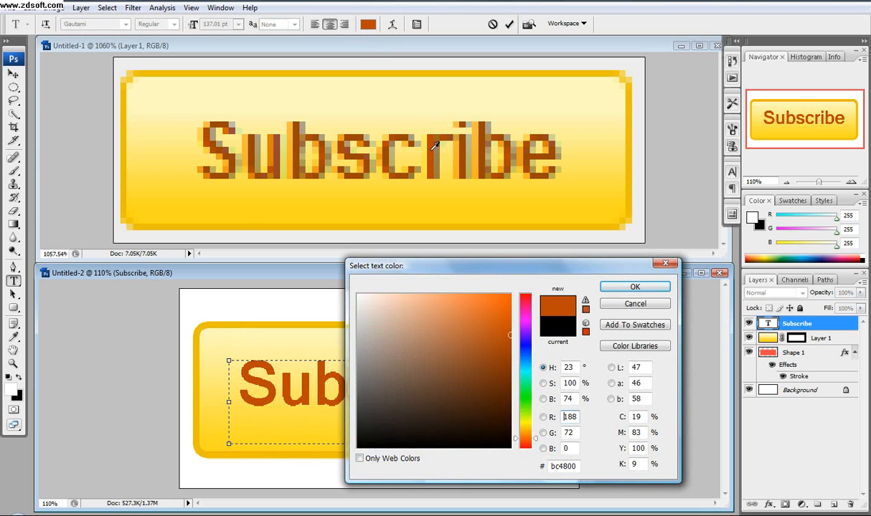
mouse_move(632, 287)
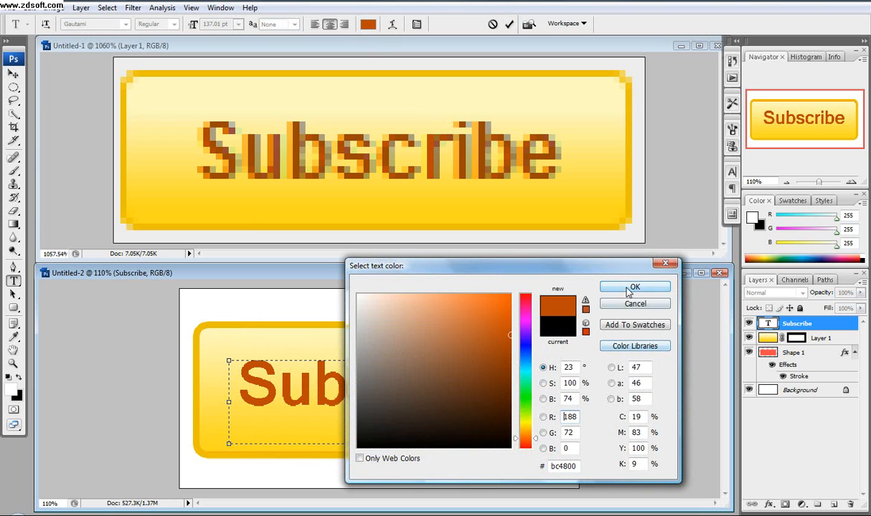
left_click(634, 287)
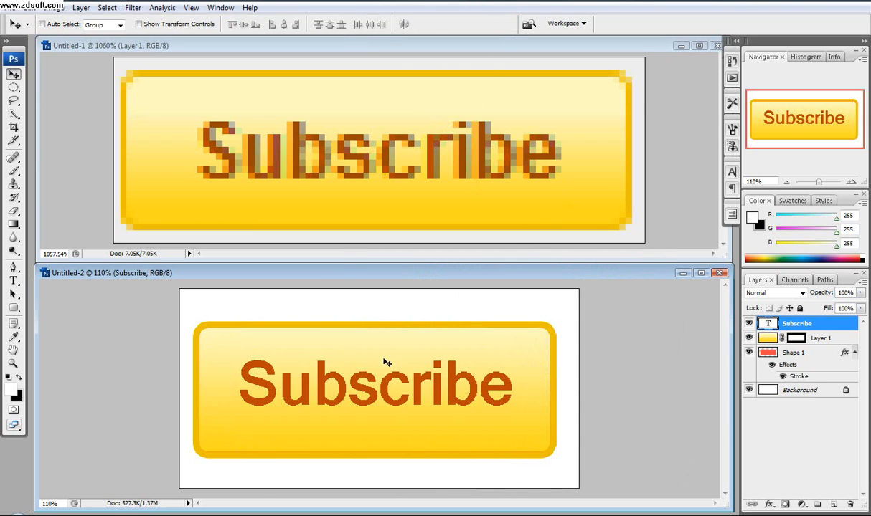
left_click(797, 323)
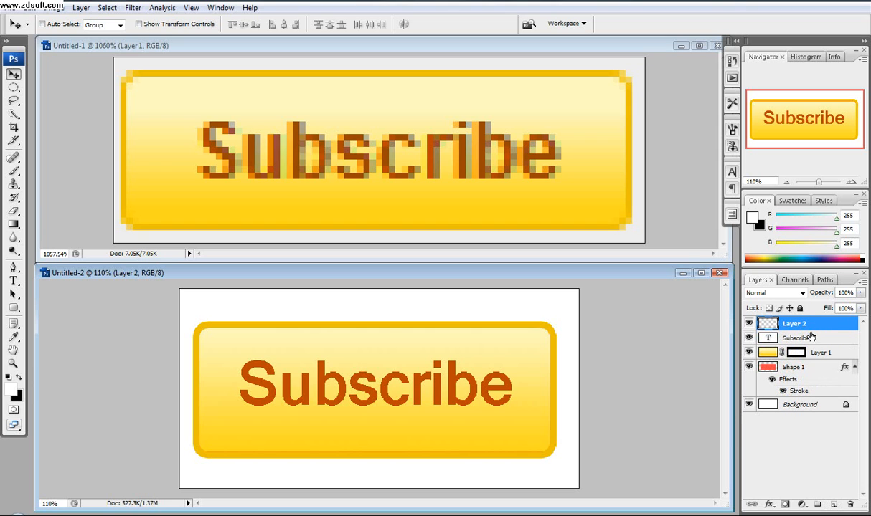
Step: Merge the Subscribe text with empty Layer 2 and begin resizing it slightly
right_click(803, 338)
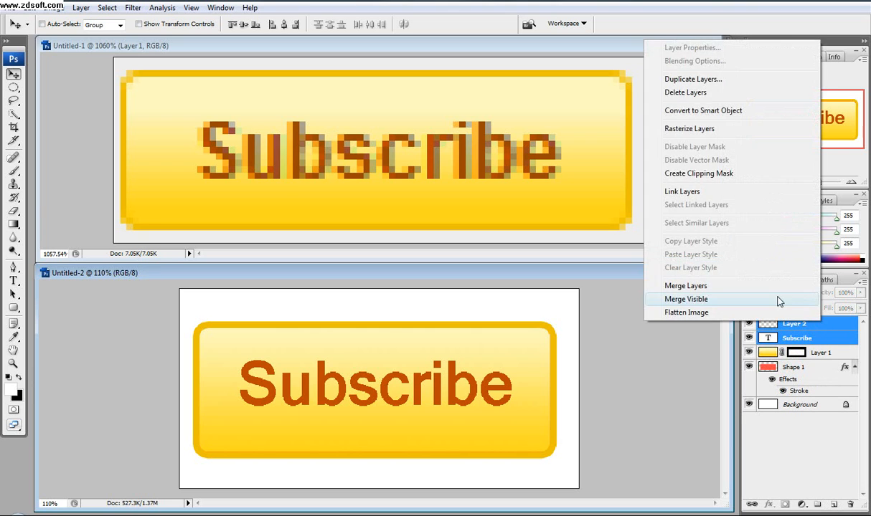
left_click(686, 299)
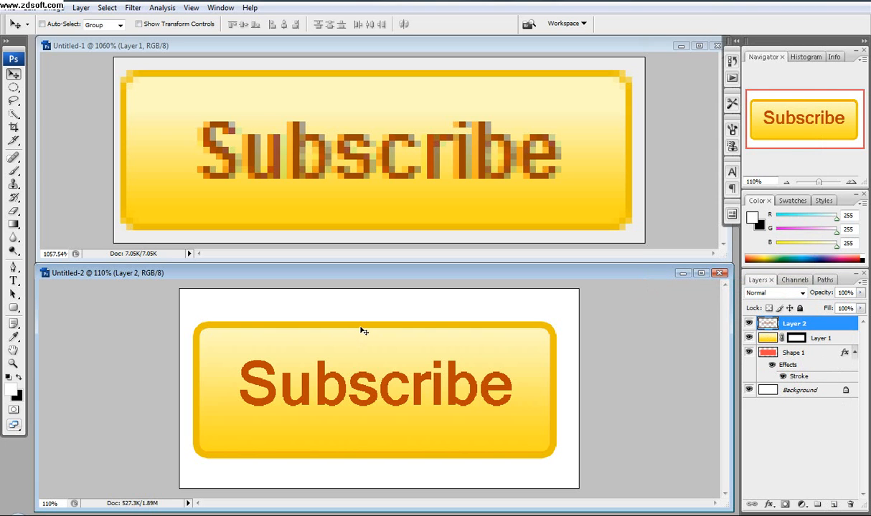
left_click(39, 8)
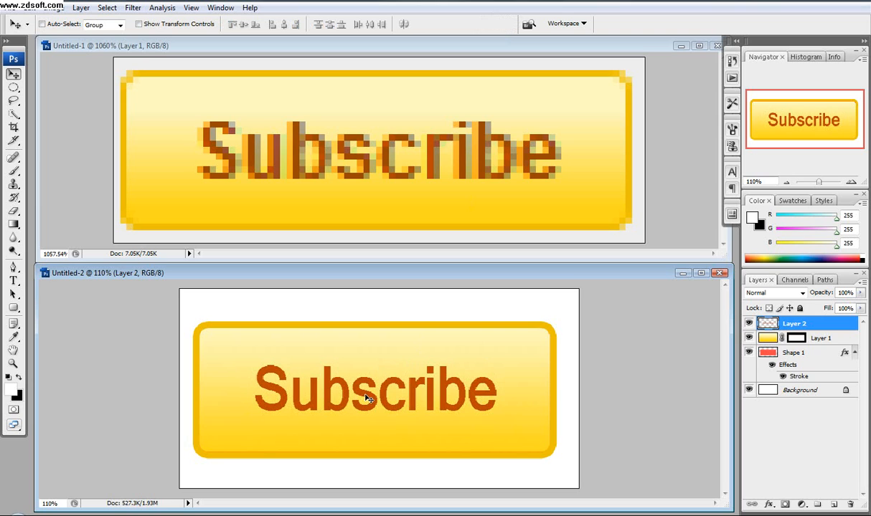
mouse_move(371, 395)
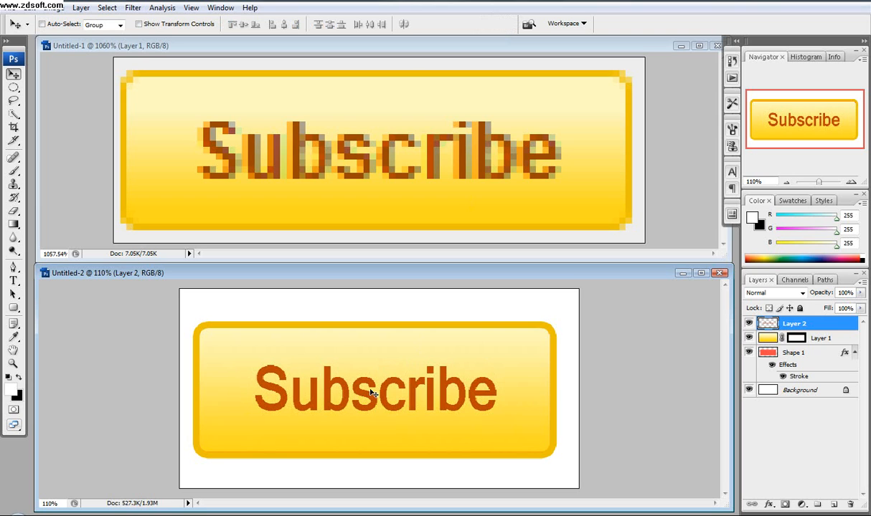
mouse_move(531, 179)
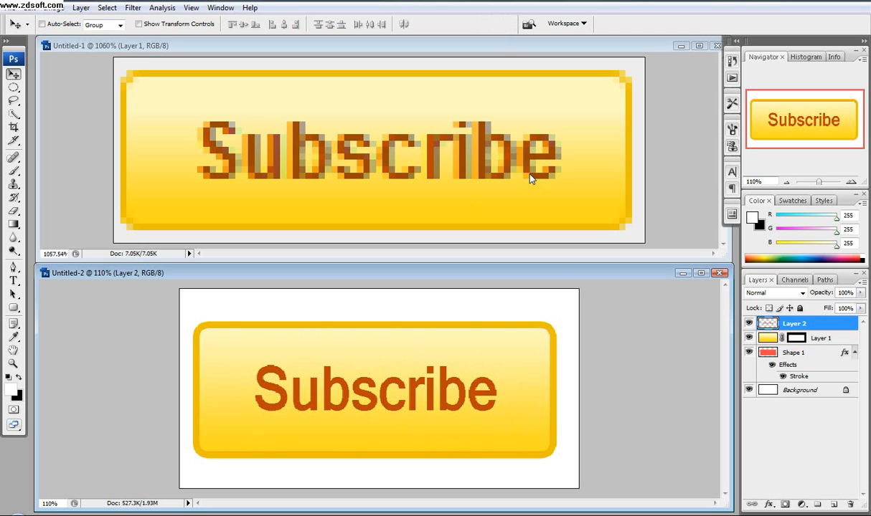
mouse_move(368, 189)
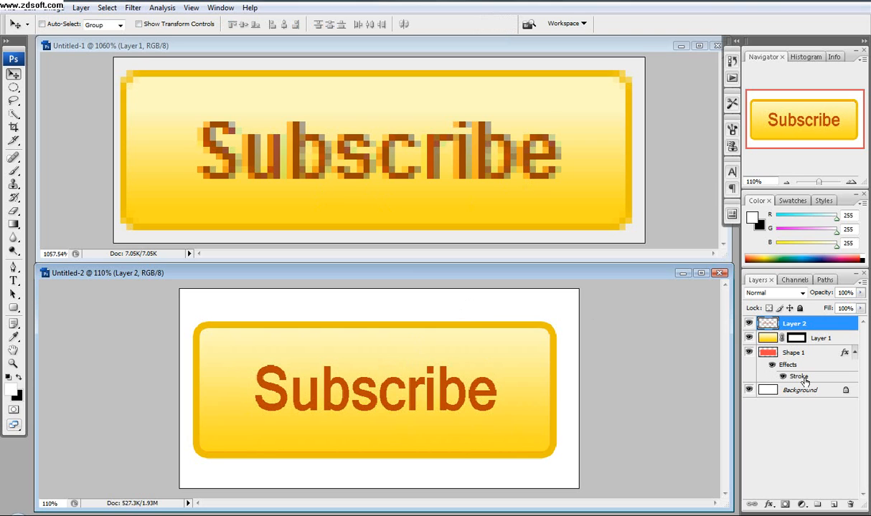
mouse_move(413, 392)
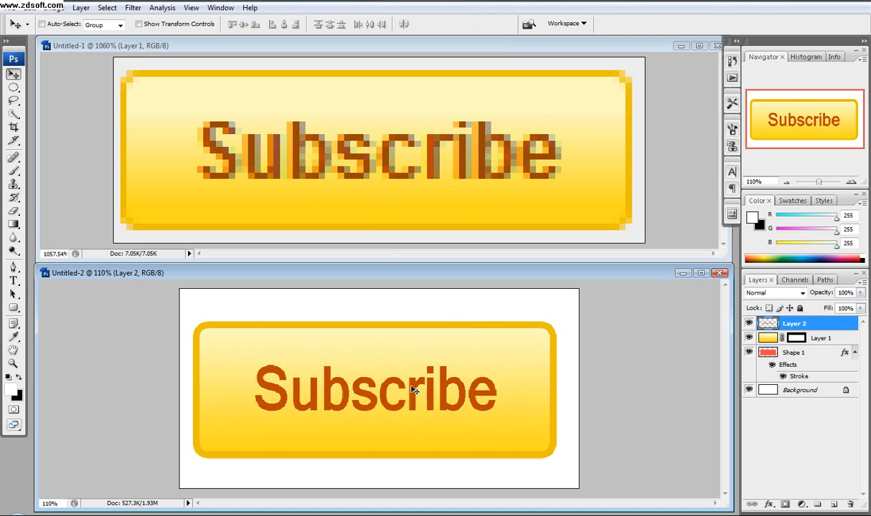